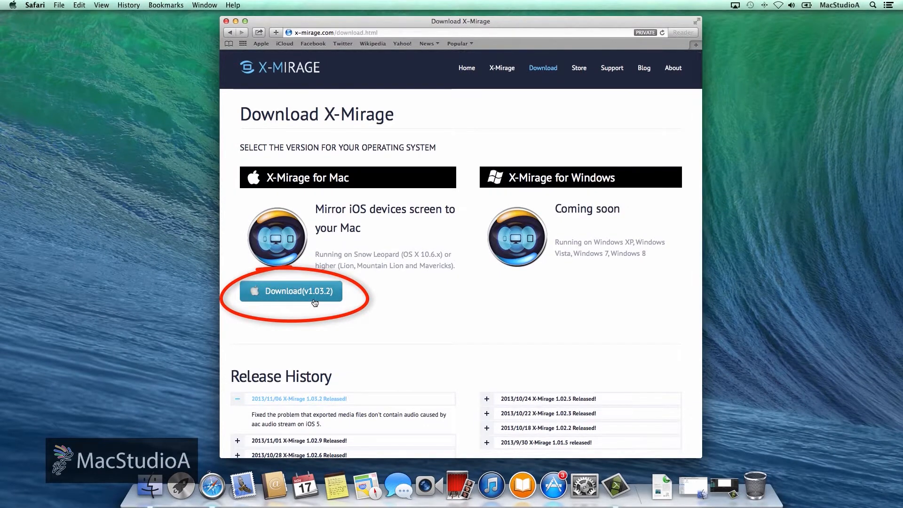
Download X-Mirage for Mac (v1.03.2) from x-mirage.com and open the disk image.
click(291, 291)
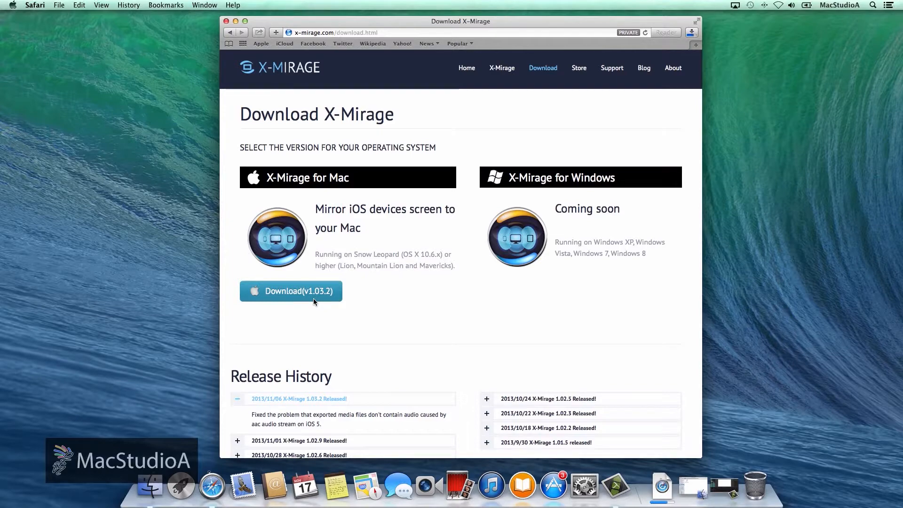
click(661, 485)
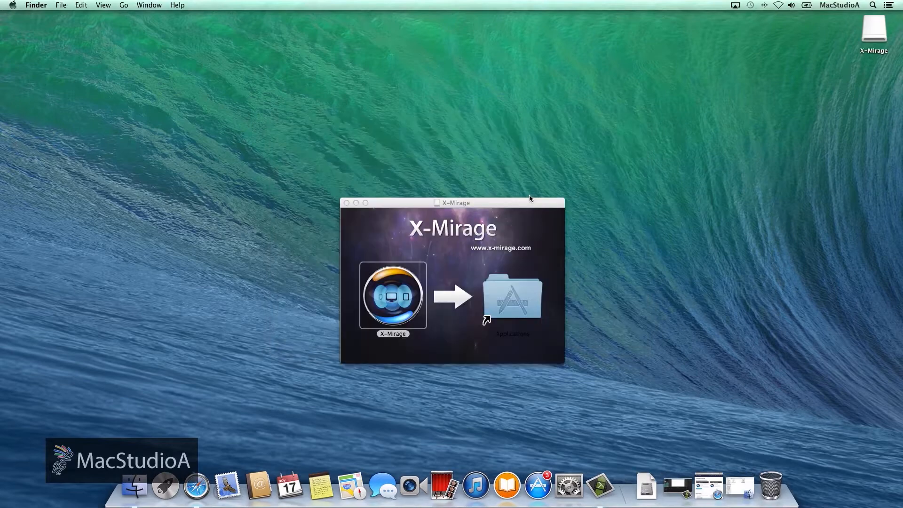
Launch X-Mirage from the installer to show its welcome window.
click(165, 486)
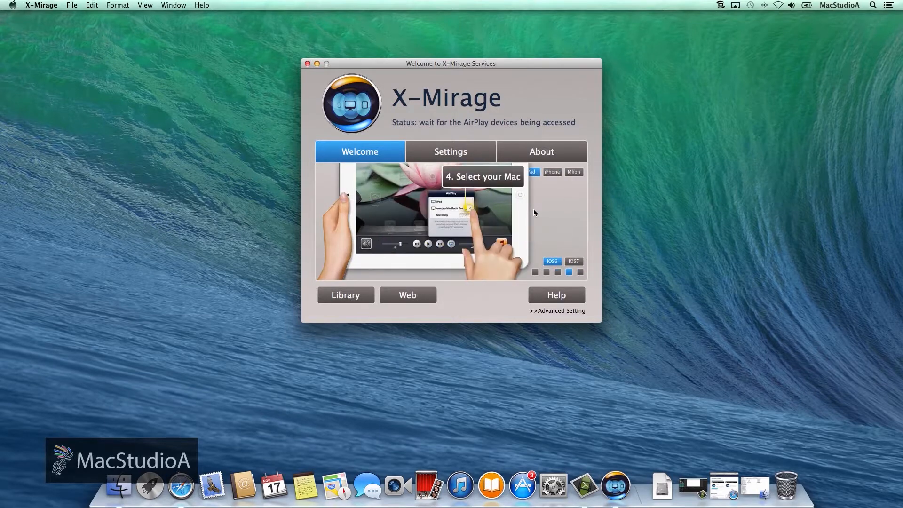
Show the iOS7 iPad mirroring steps in the Welcome tab tutorial.
click(574, 262)
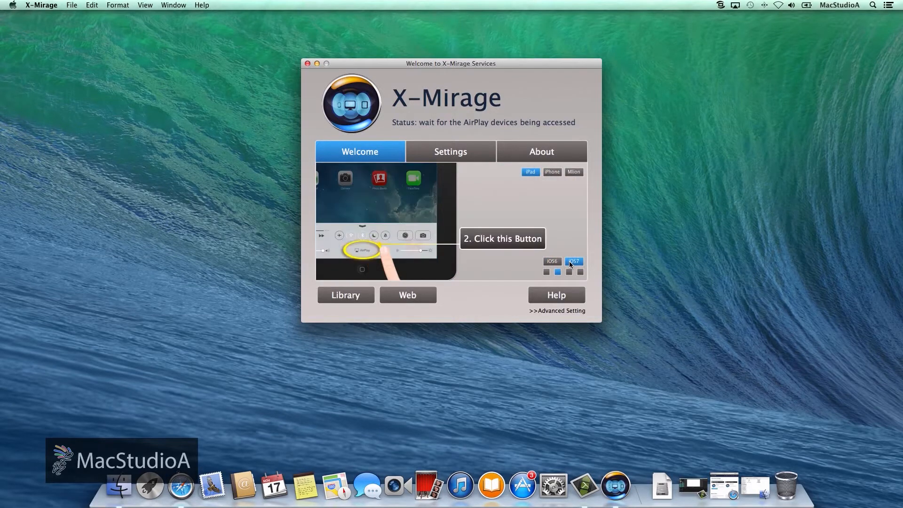
click(450, 151)
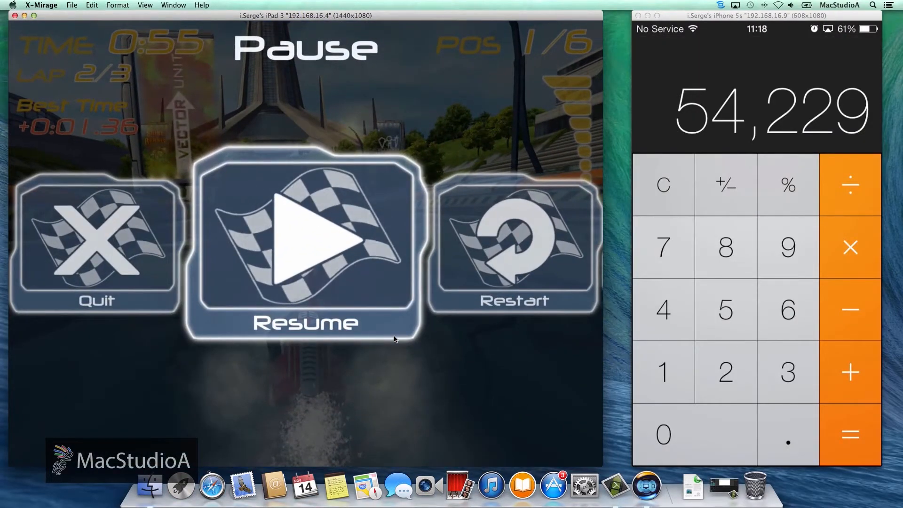
Arrange the iPad and iPhone mirror windows side by side on the desktop.
click(305, 243)
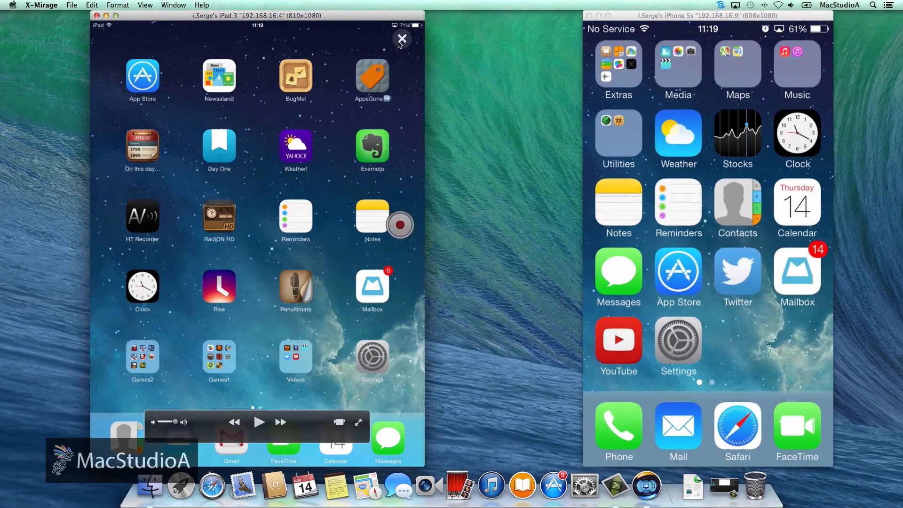
Close the iPad mirror window using its overlay close button.
click(402, 39)
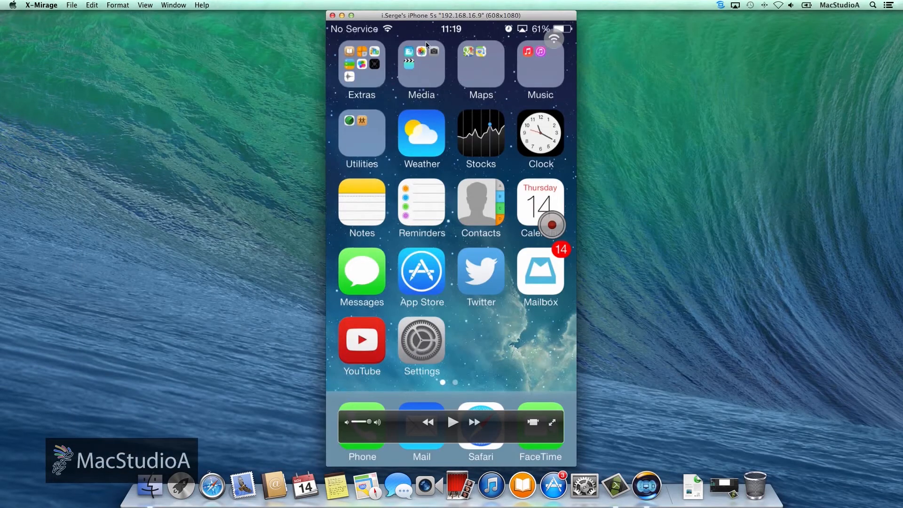